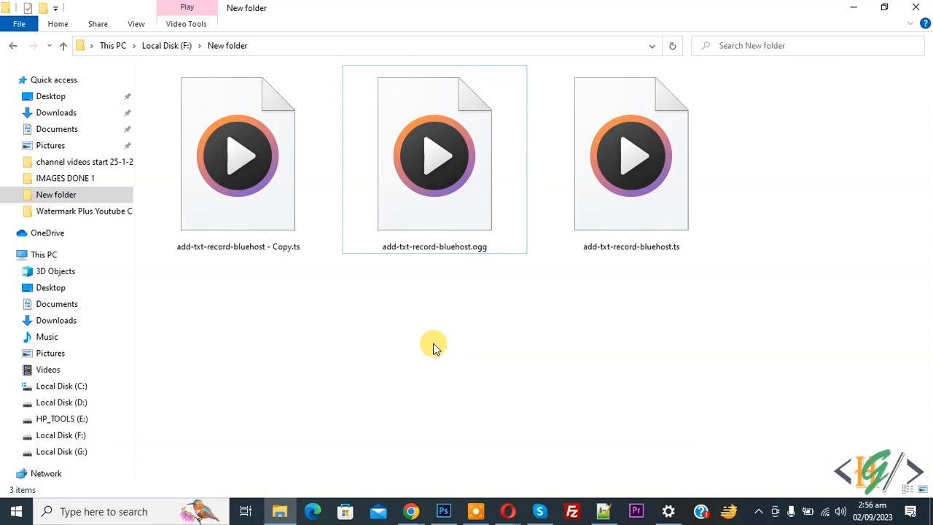
mouse_move(437, 319)
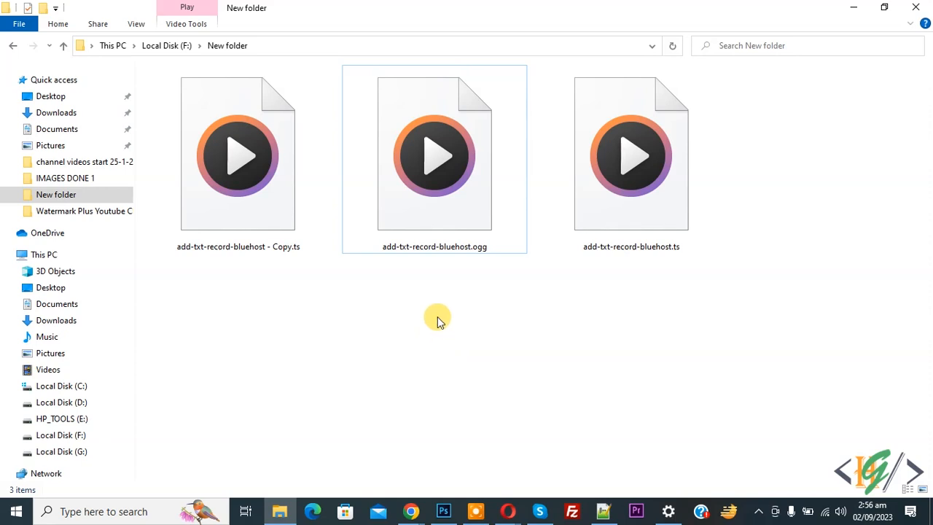
mouse_move(473, 255)
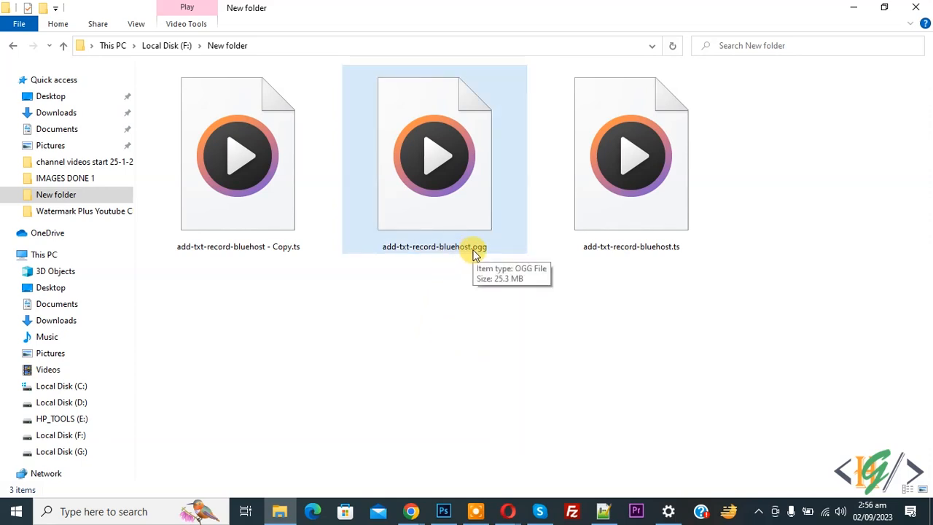
mouse_move(445, 288)
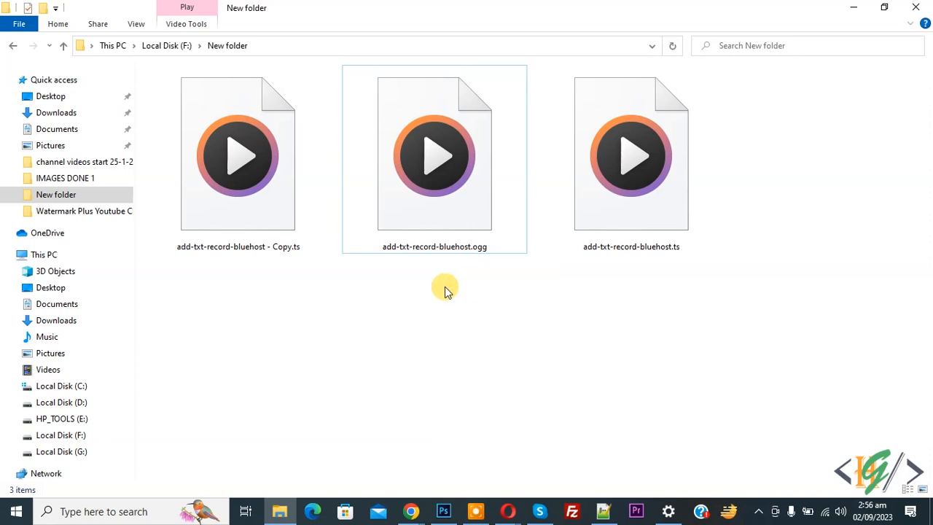
mouse_move(451, 295)
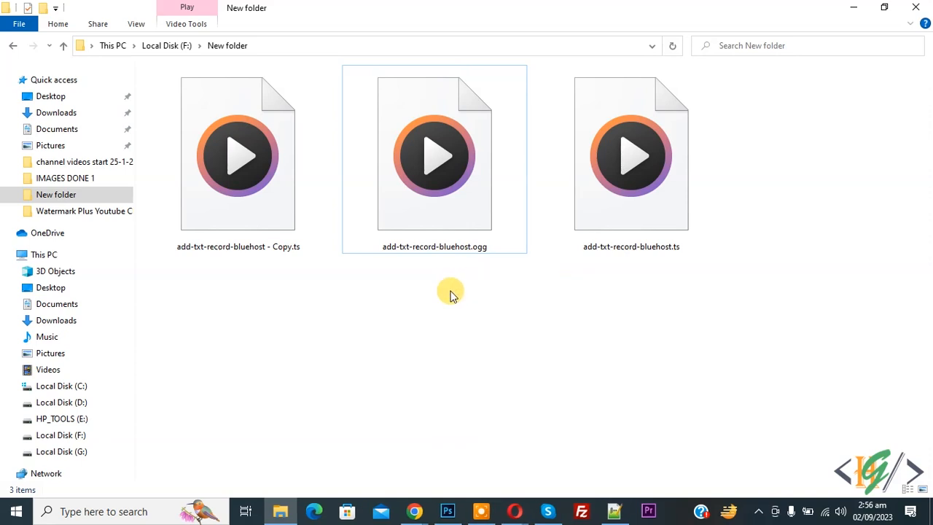
mouse_move(473, 312)
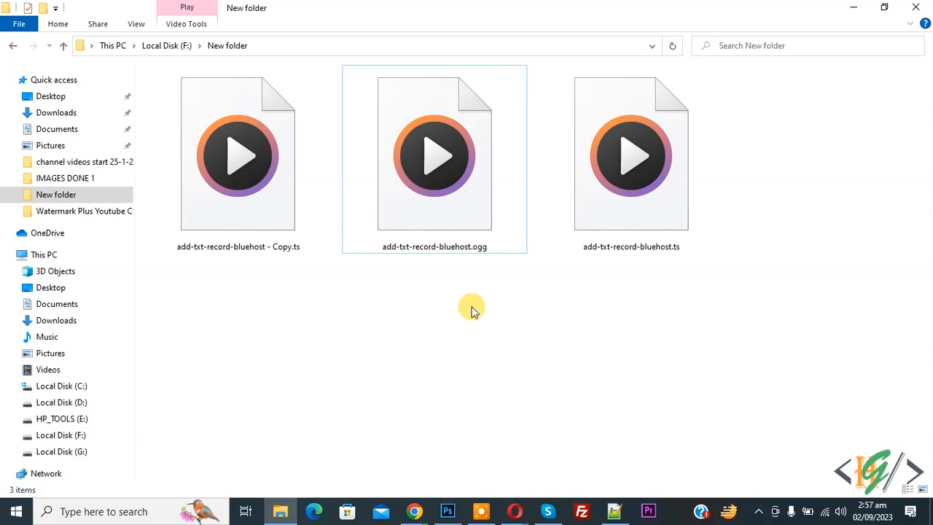
mouse_move(449, 311)
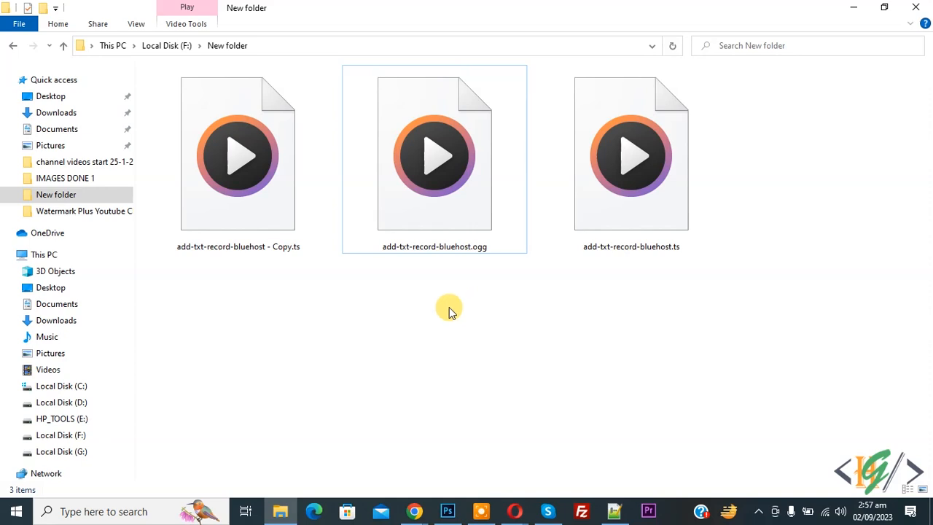
mouse_move(217, 463)
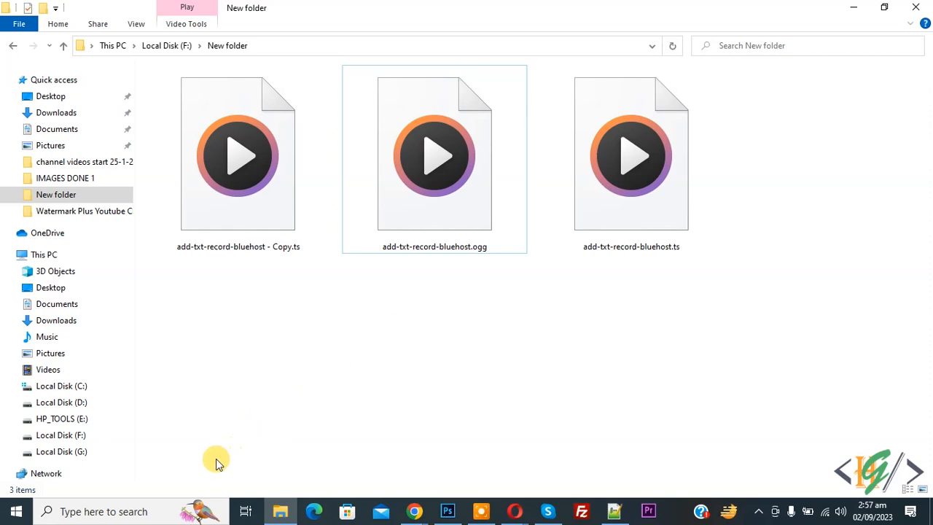
- Search installed apps for 'web media extensions', find no match, and return to the folder
click(131, 510)
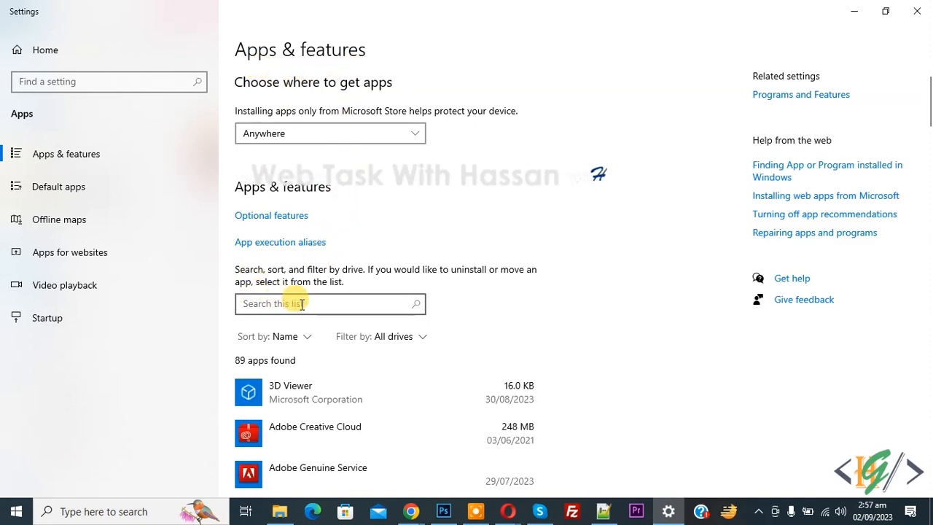
text(web media extensions)
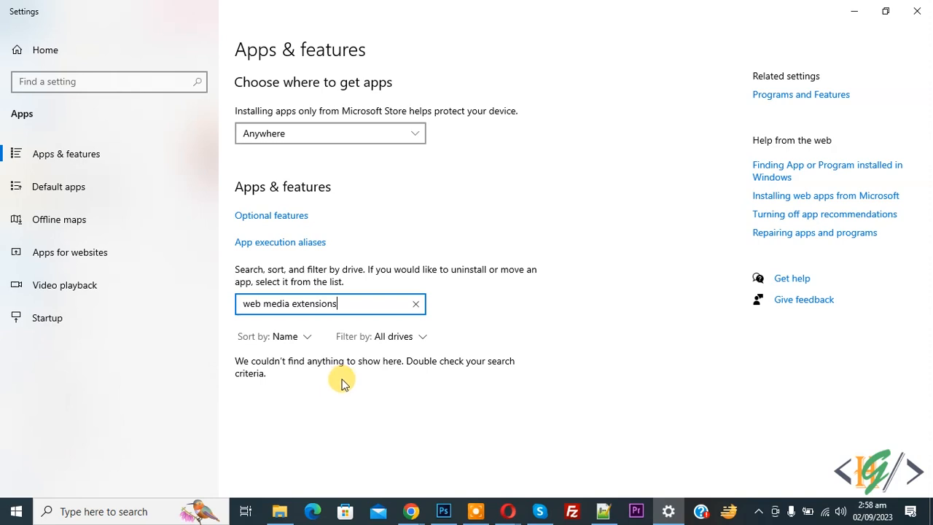
mouse_move(376, 385)
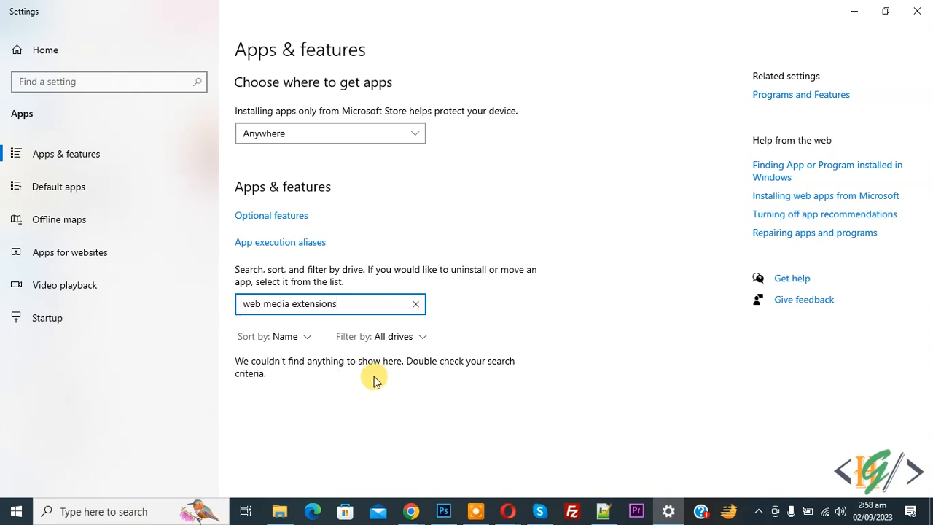
click(280, 510)
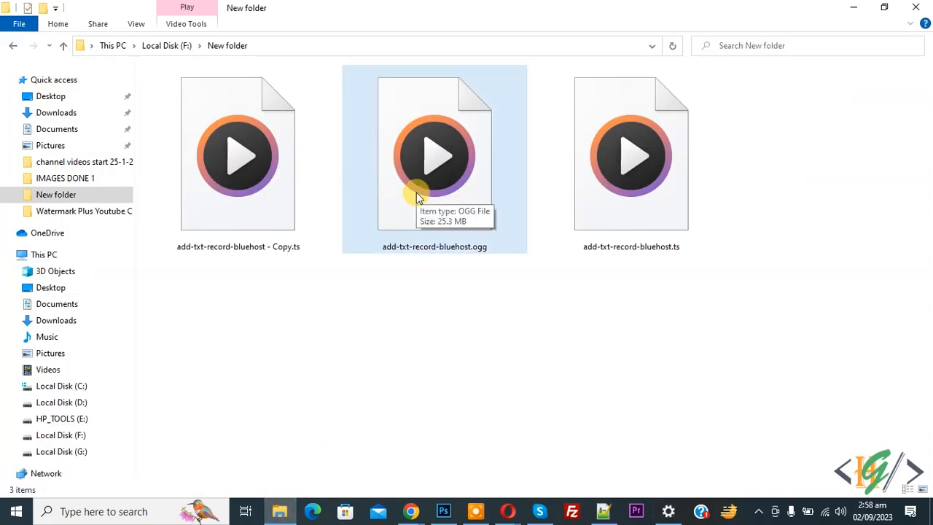
- Rename add-txt-record-bluehost.ogg to .mp4 and confirm the extension-change warning
right_click(434, 153)
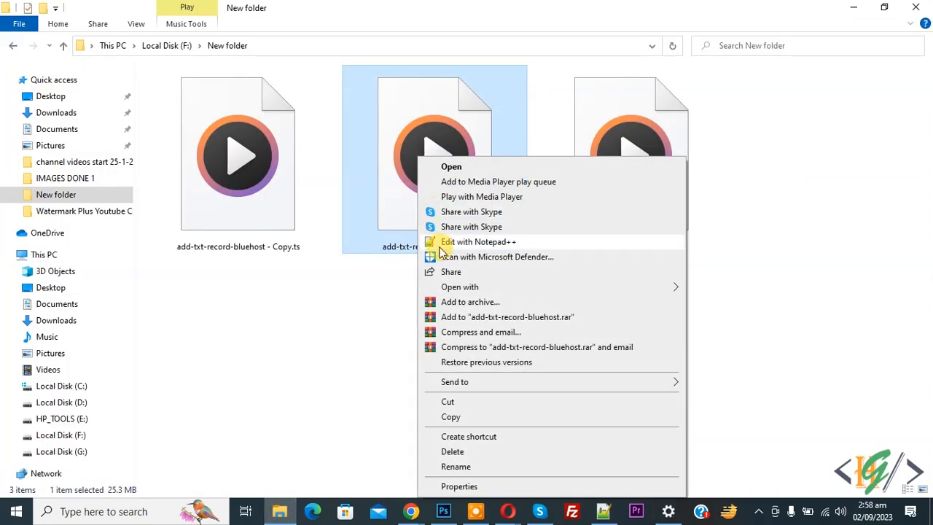
click(455, 466)
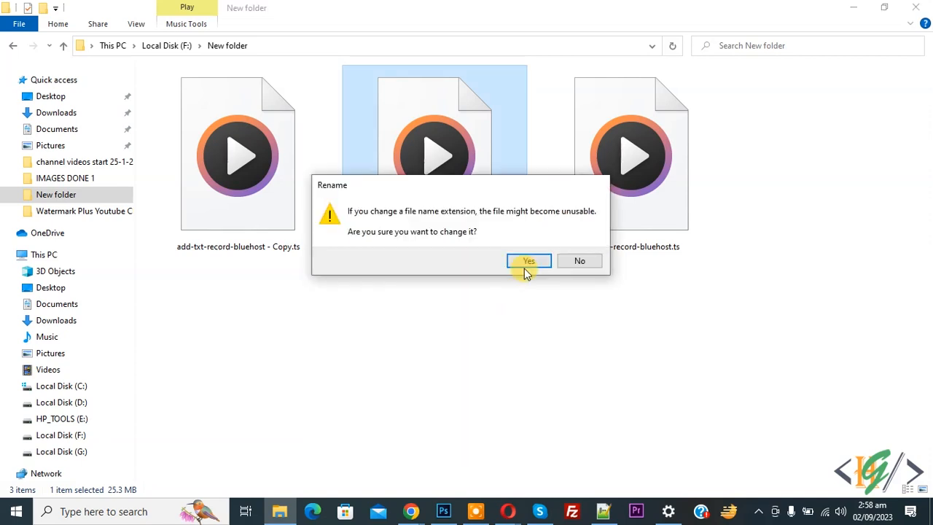
click(527, 261)
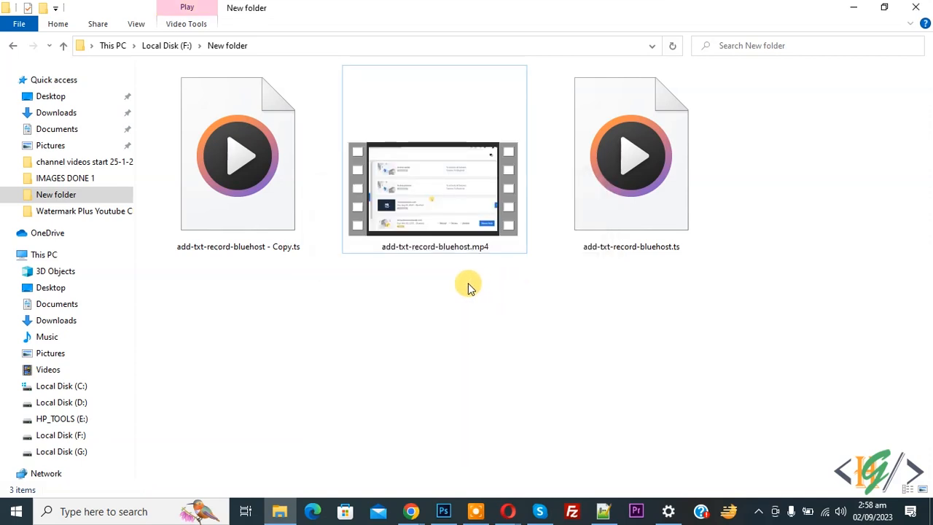